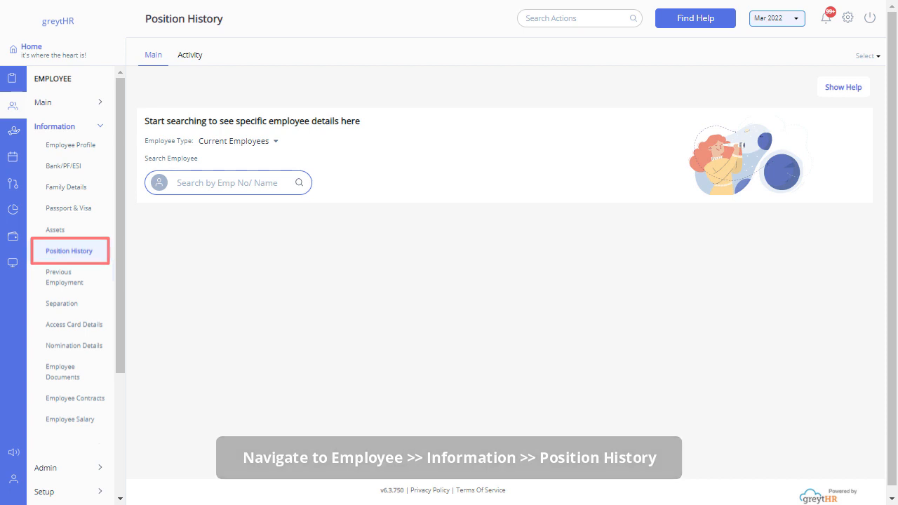
pyautogui.write('kumar')
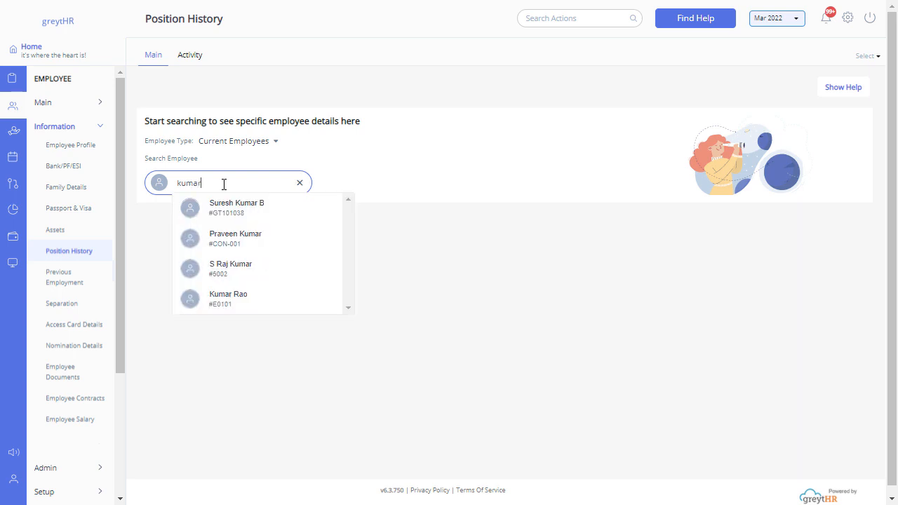
pyautogui.click(228, 298)
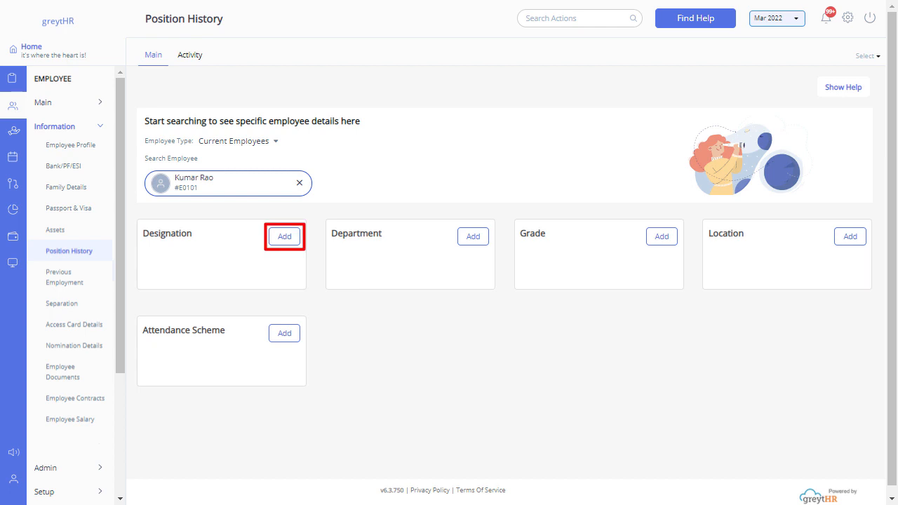
pyautogui.click(284, 236)
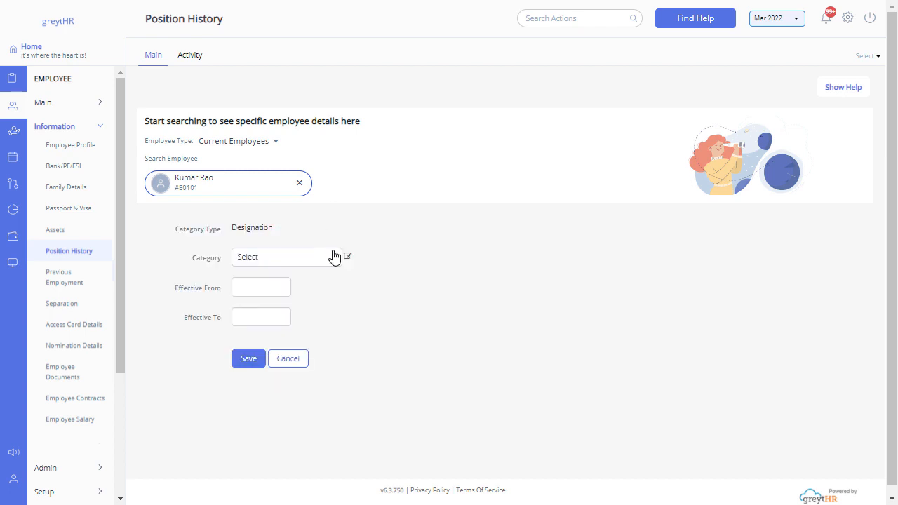
pyautogui.write('pr')
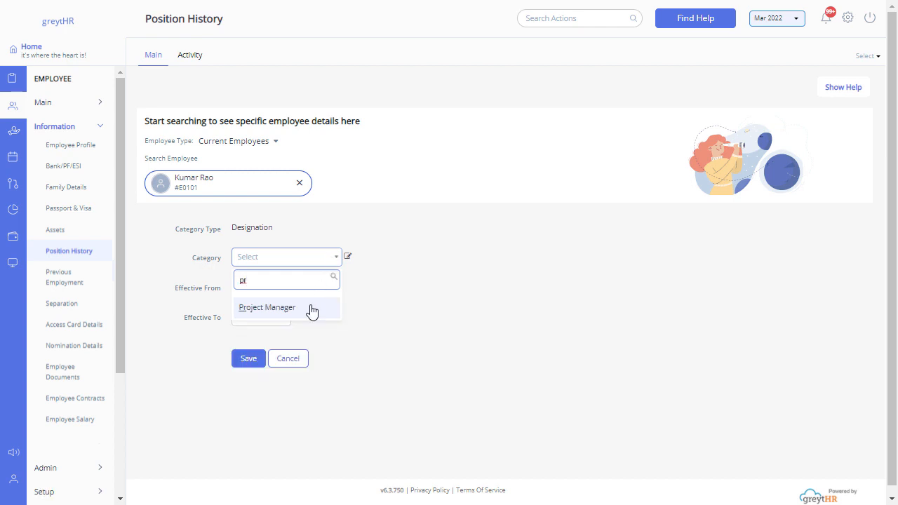
pyautogui.click(268, 307)
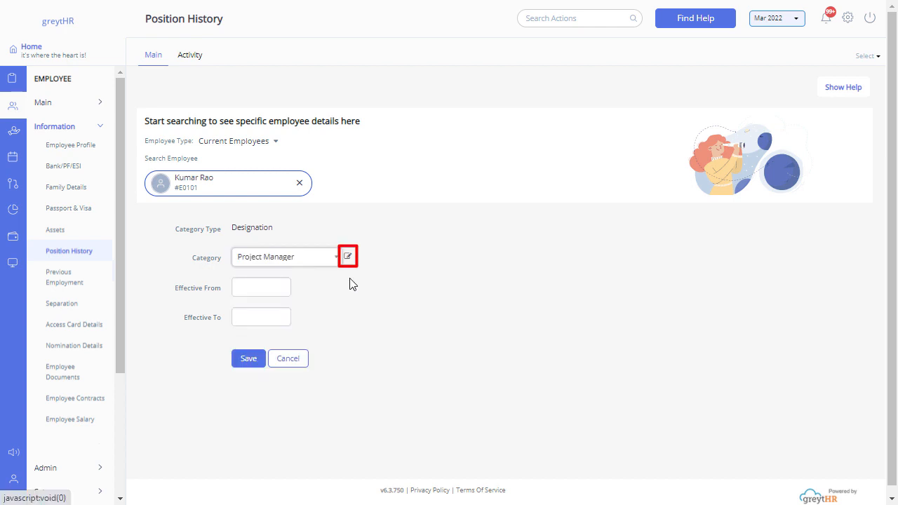
pyautogui.moveTo(348, 255)
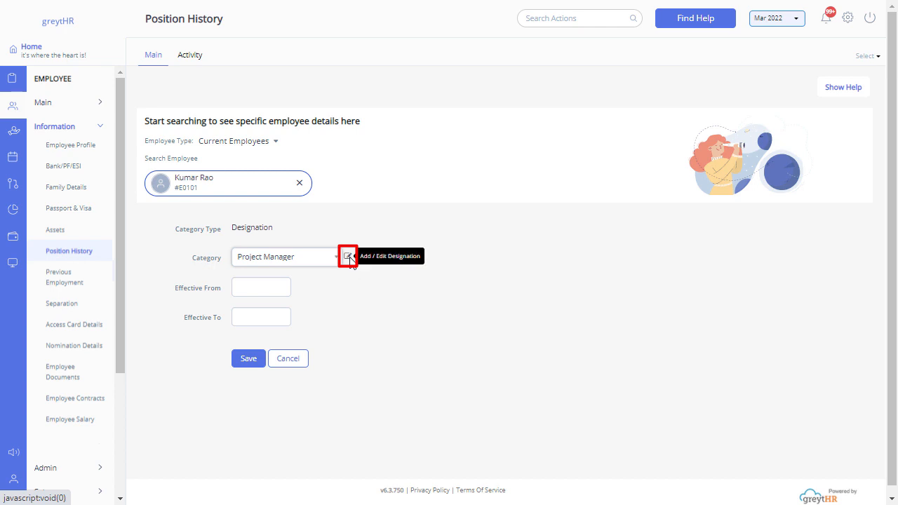
# Add 'Sr. Project Manager' as a new company designation and save it.
pyautogui.click(349, 257)
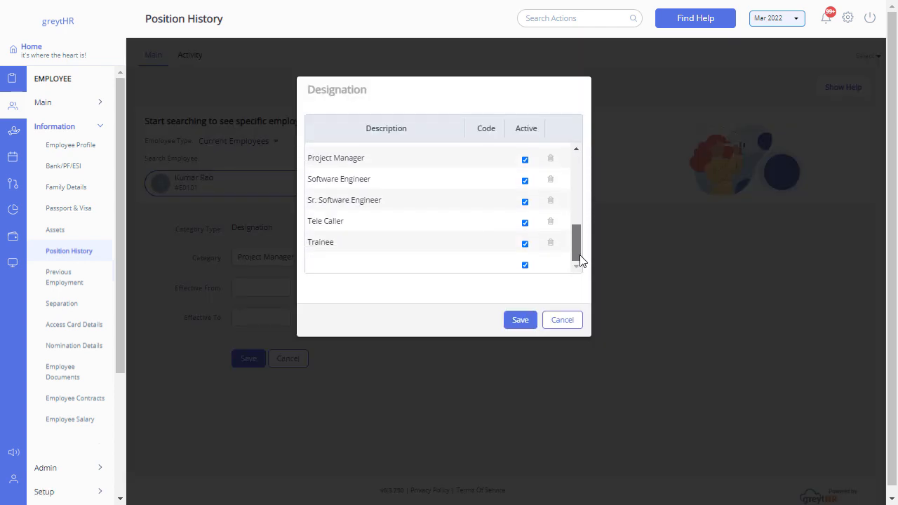
pyautogui.write('Sr. Project Manager')
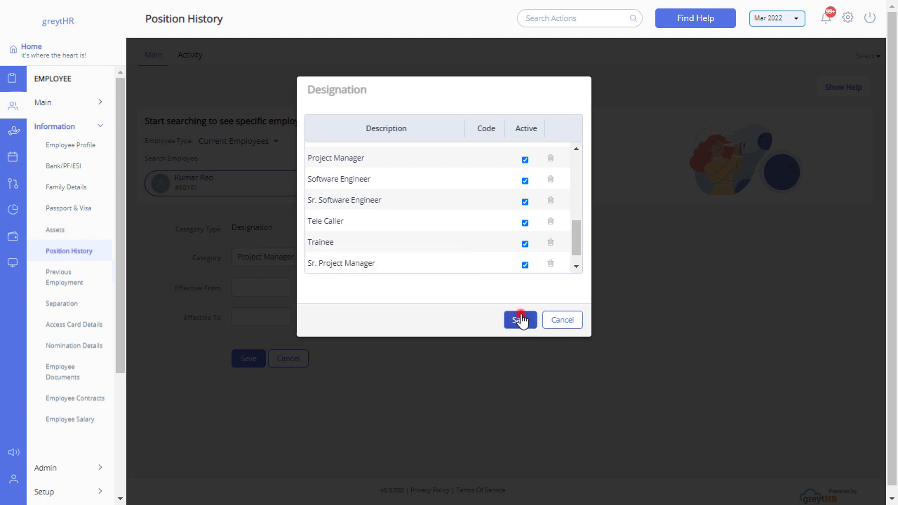
pyautogui.click(519, 319)
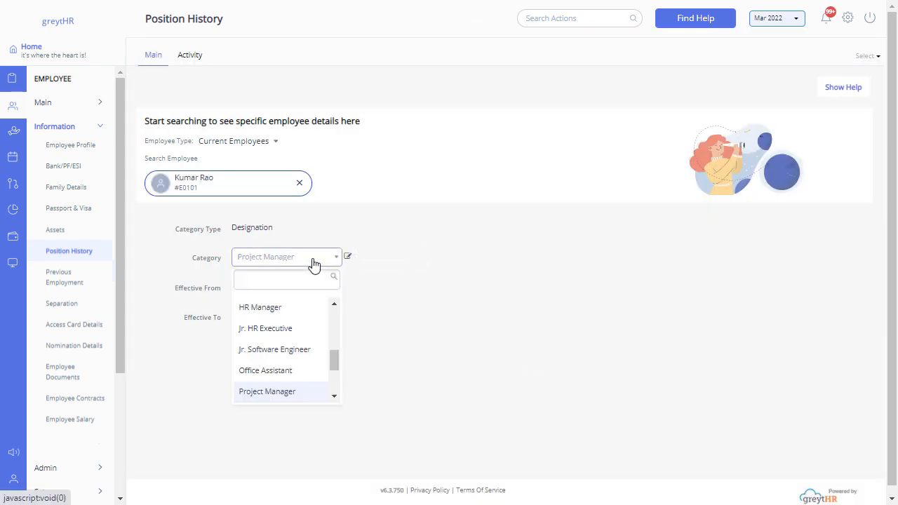
# Choose Sr. Project Manager, effective 23 Feb 2022, and save the entry.
pyautogui.write('sr')
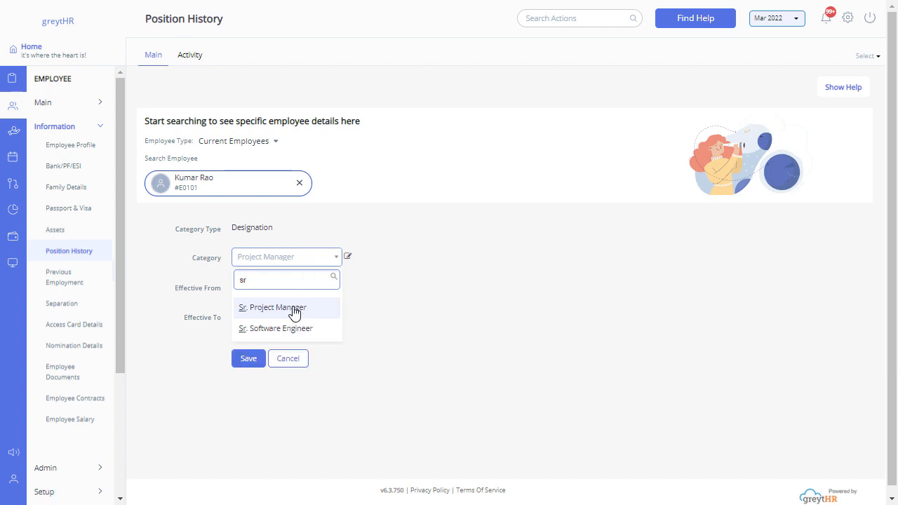
pyautogui.click(272, 307)
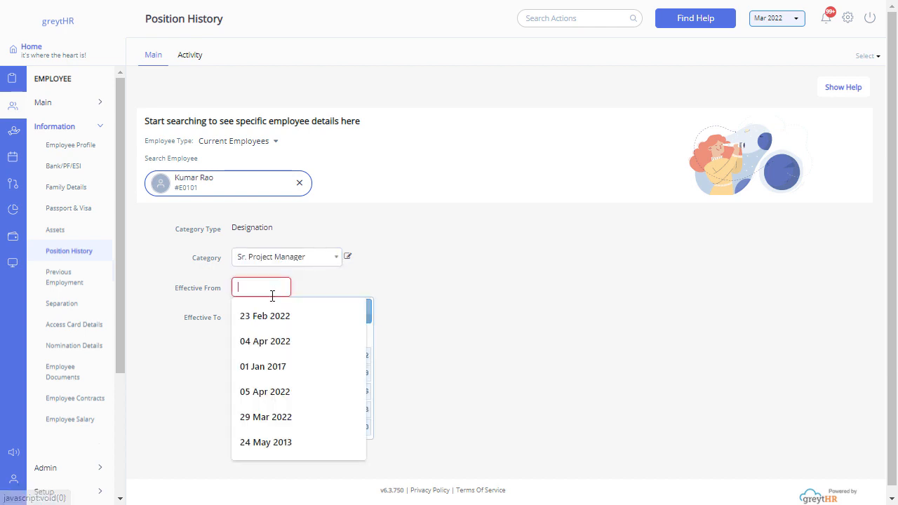
pyautogui.click(264, 315)
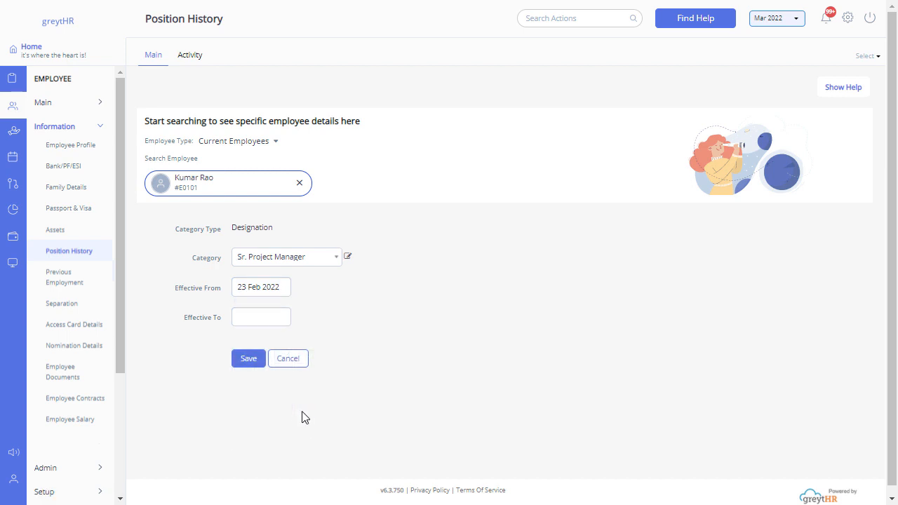
pyautogui.click(248, 358)
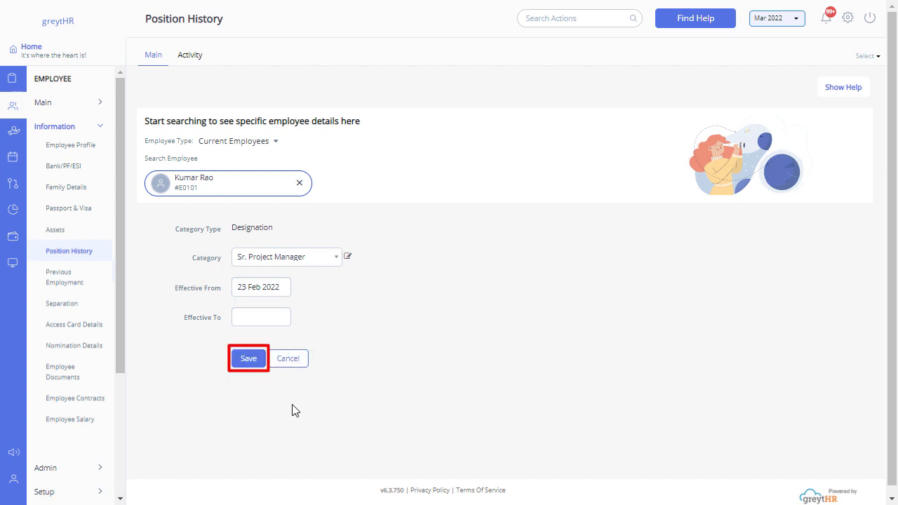
pyautogui.click(249, 357)
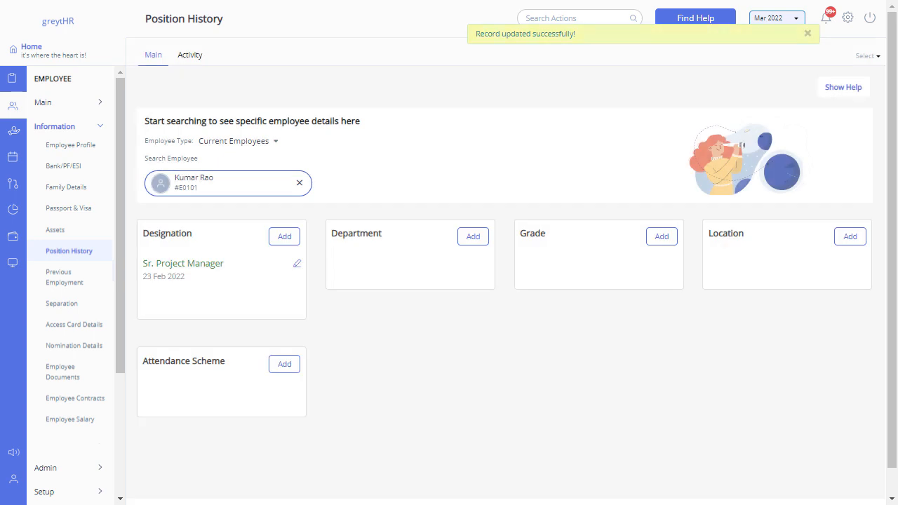